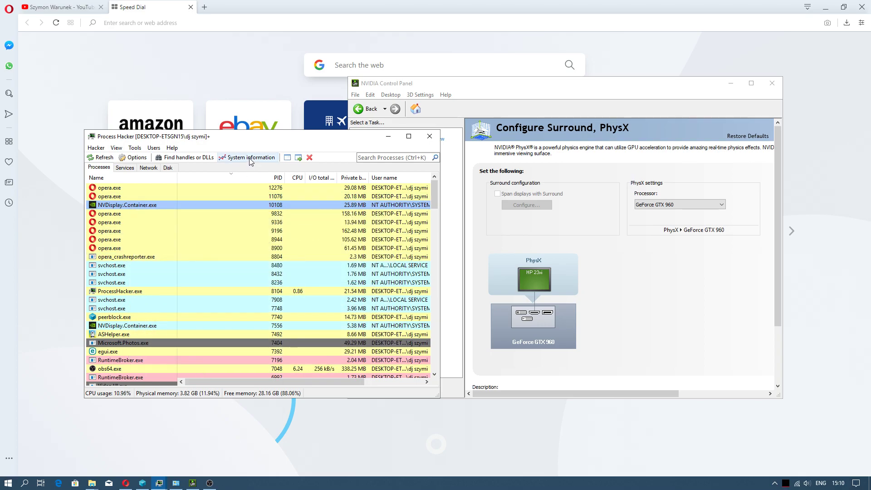
Open Process Hacker's System Information window to view the per-core CPU usage graphs.
{"action": "left_click", "coordinate": [250, 158]}
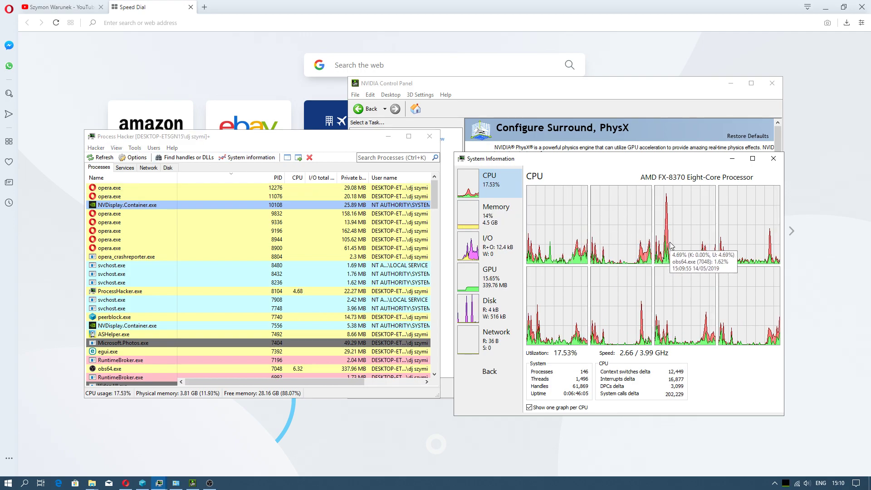
{"action": "mouse_move", "coordinate": [127, 205]}
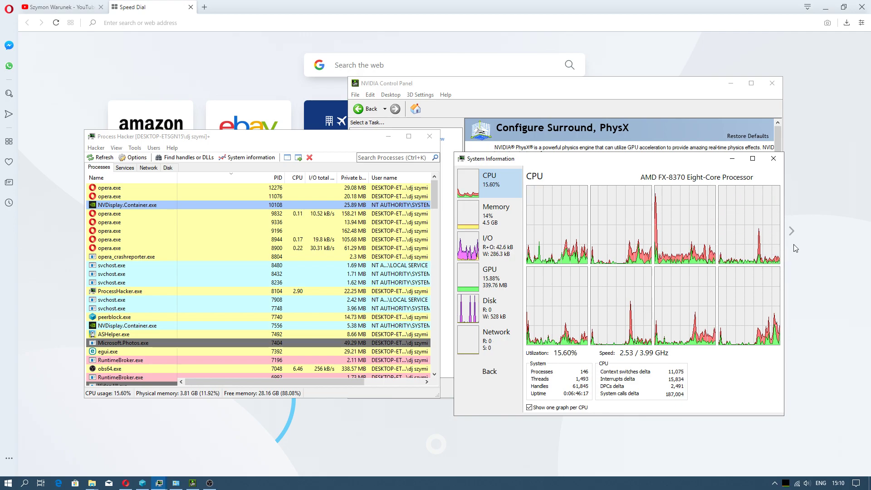
{"action": "mouse_move", "coordinate": [721, 224]}
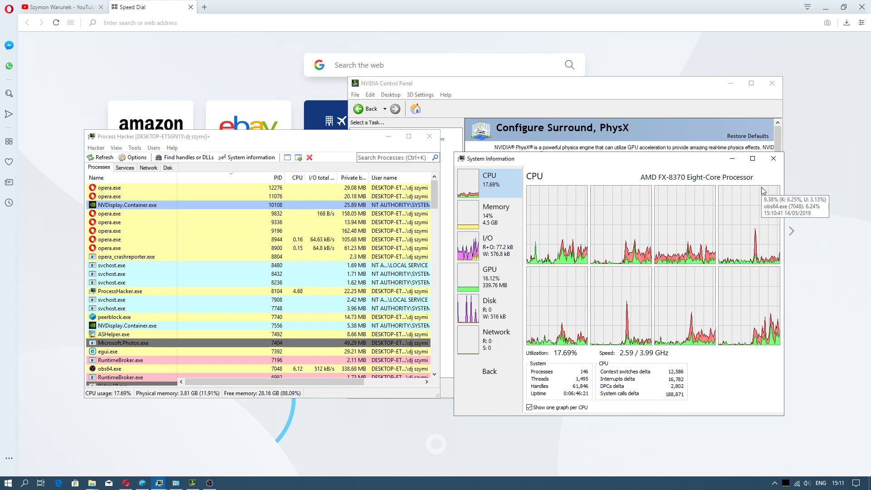
{"action": "mouse_move", "coordinate": [603, 325]}
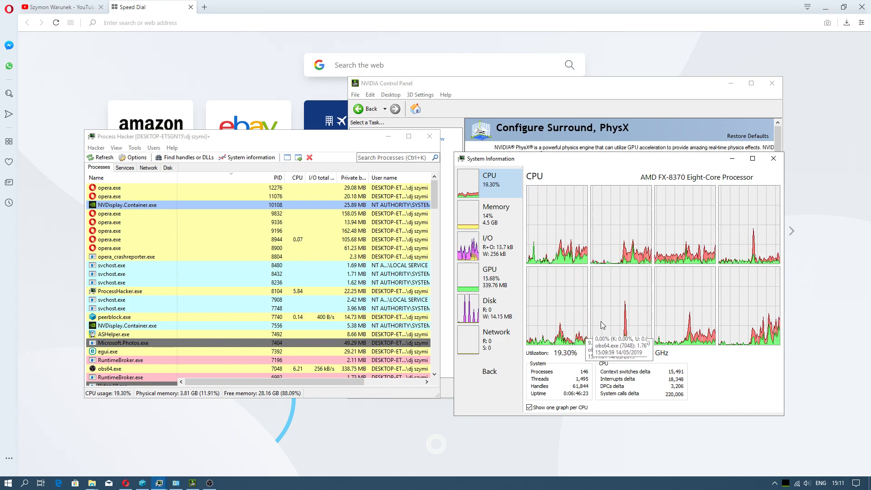
{"action": "mouse_move", "coordinate": [715, 190]}
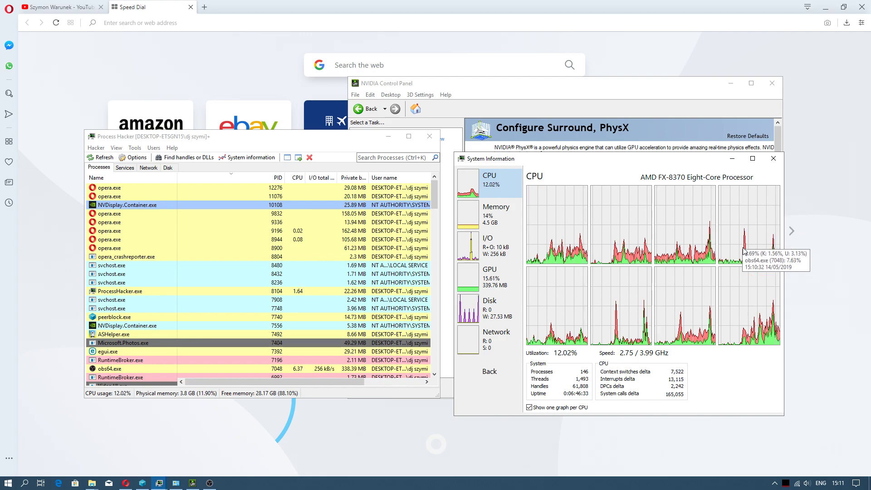
{"action": "mouse_move", "coordinate": [125, 205]}
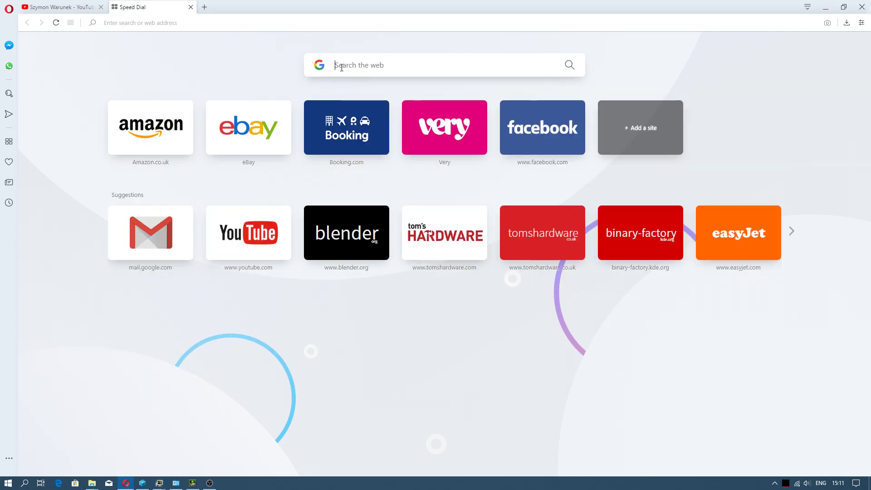
Search Google for 'geforce hotfix driver 430' from Opera's Speed Dial box.
{"action": "type", "text": "geforce hotfix driver 430"}
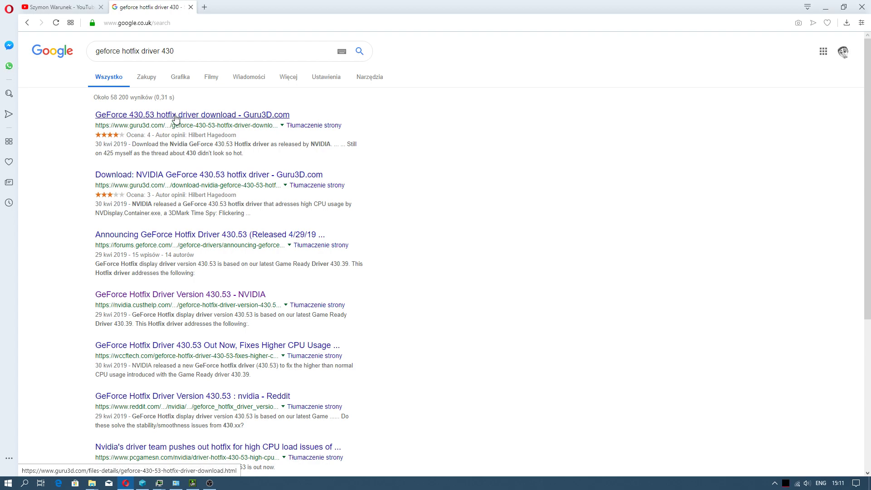
Open the Guru3D GeForce 430.53 hotfix driver page and accept its privacy notice.
{"action": "left_click", "coordinate": [191, 114]}
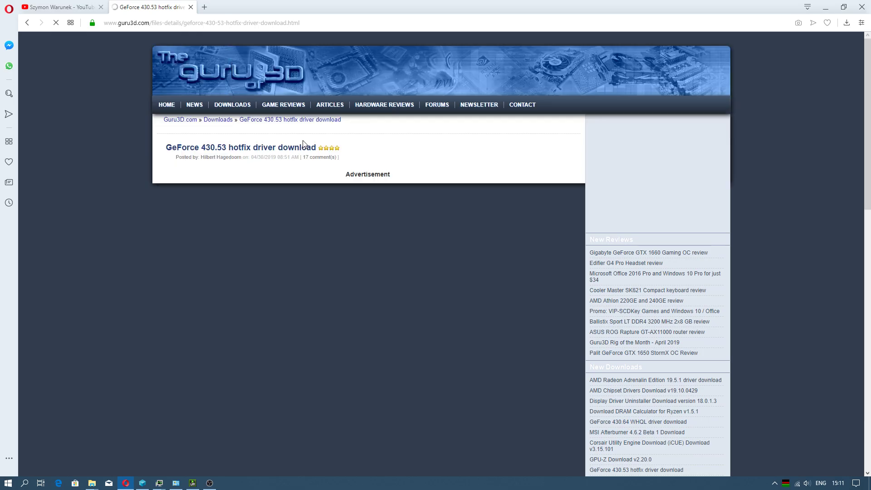
{"action": "scroll", "scroll_direction": "down", "scroll_amount": 3}
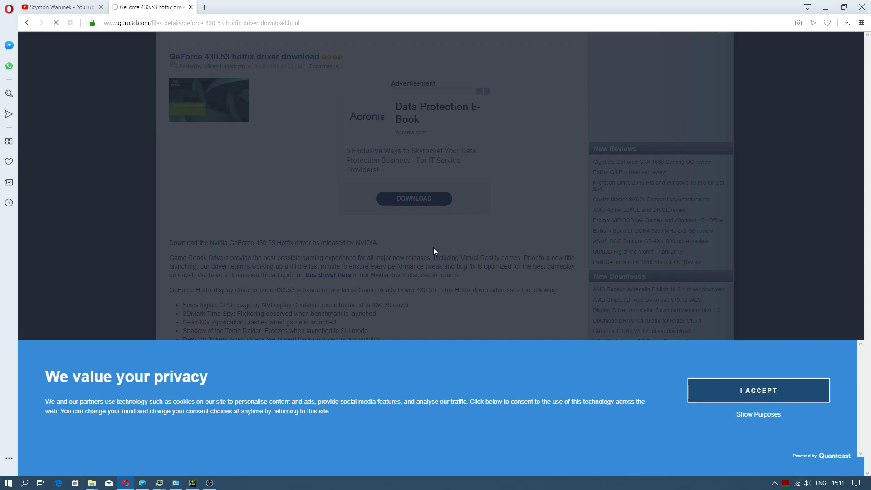
{"action": "left_click", "coordinate": [758, 390]}
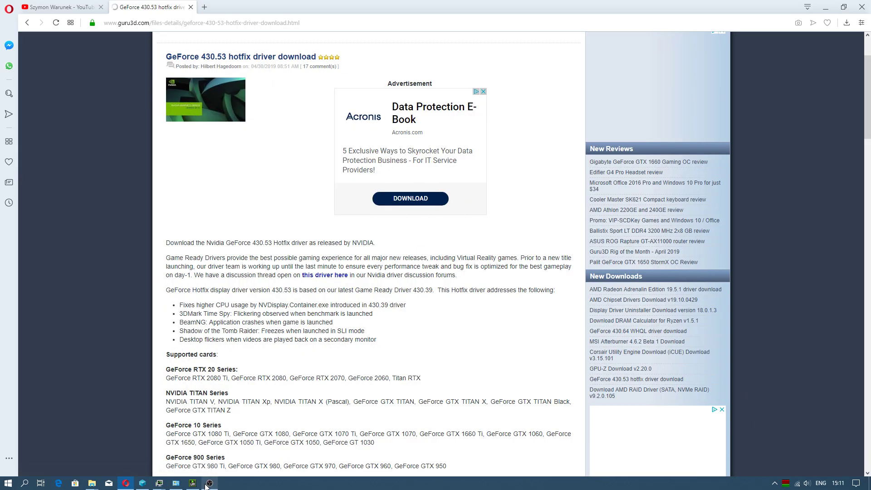
Bring Process Hacker's process list back on screen from the taskbar.
{"action": "left_click", "coordinate": [208, 481]}
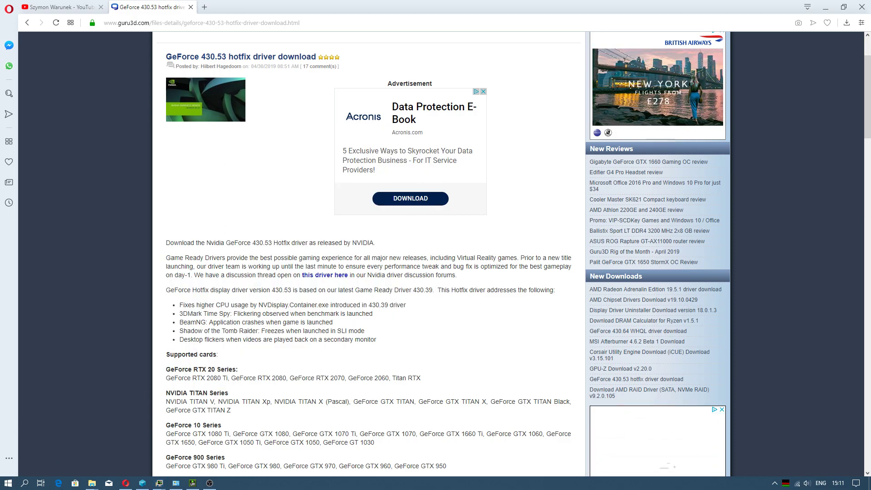
{"action": "left_click", "coordinate": [9, 481]}
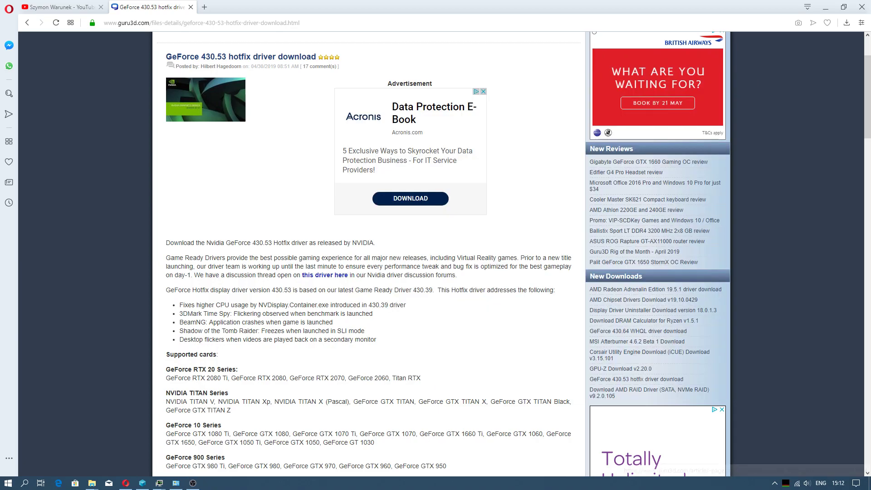
{"action": "left_click", "coordinate": [159, 482]}
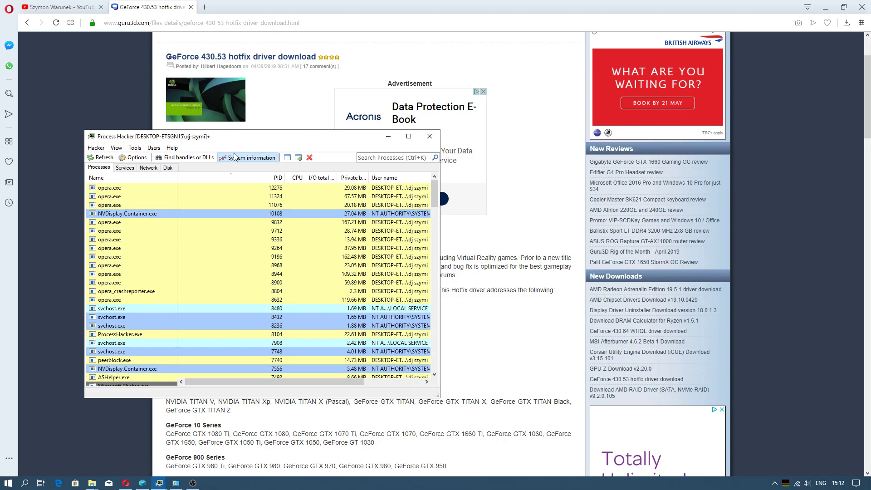
Hide Process Hacker and open File Explorer on the C: drive over the Guru3D page.
{"action": "left_click", "coordinate": [252, 158]}
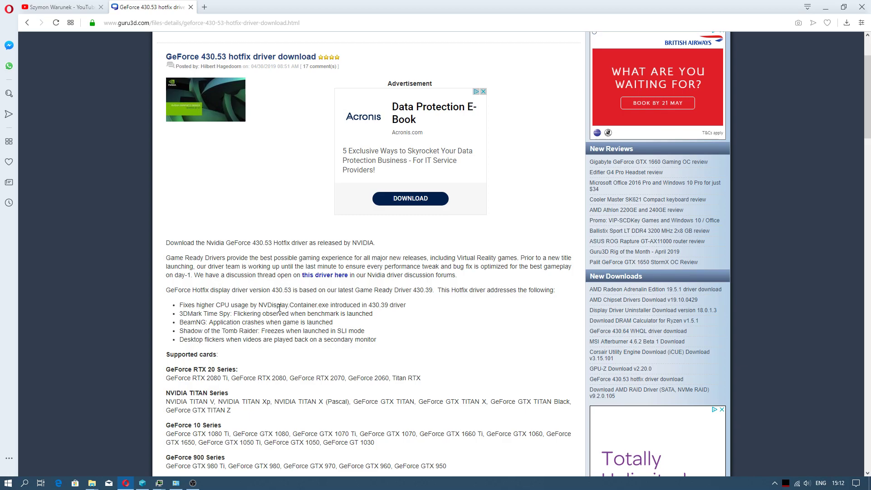
{"action": "mouse_move", "coordinate": [283, 314]}
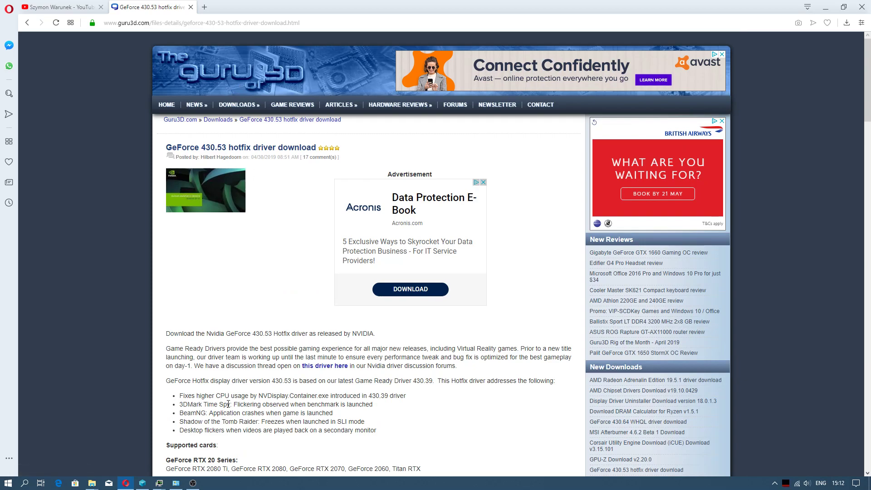
{"action": "left_click", "coordinate": [193, 483]}
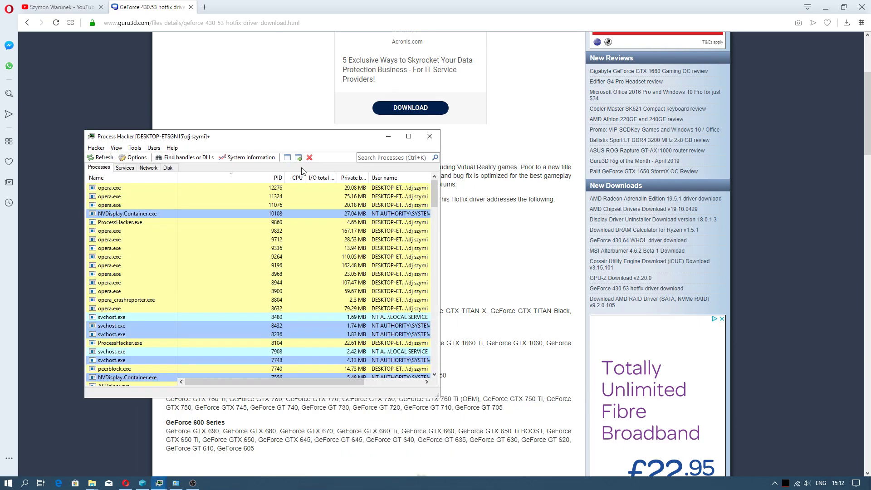
{"action": "left_click", "coordinate": [250, 157]}
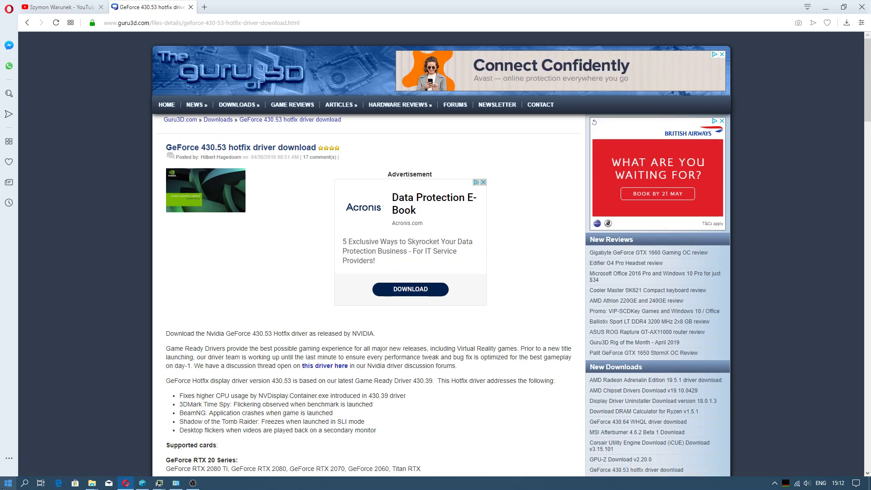
{"action": "left_click", "coordinate": [92, 482]}
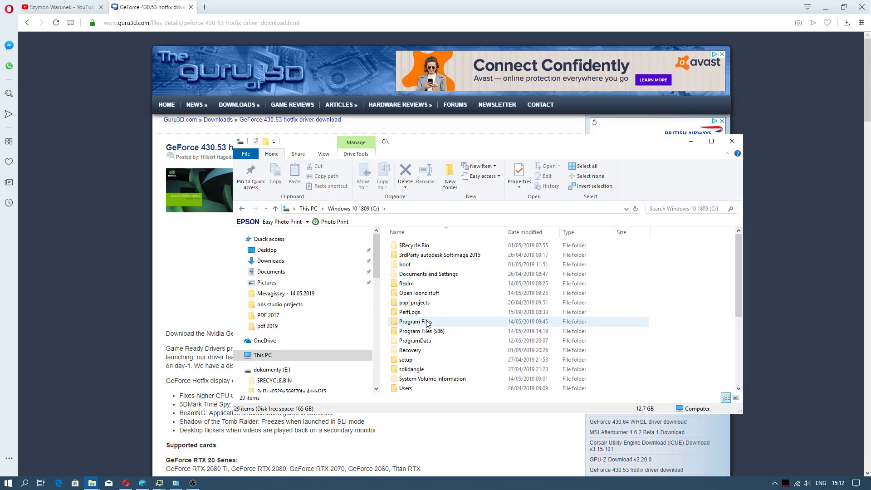
Drill into Program Files > NVIDIA Corporation > Installer2 and confirm it is empty.
{"action": "double_click", "coordinate": [413, 321]}
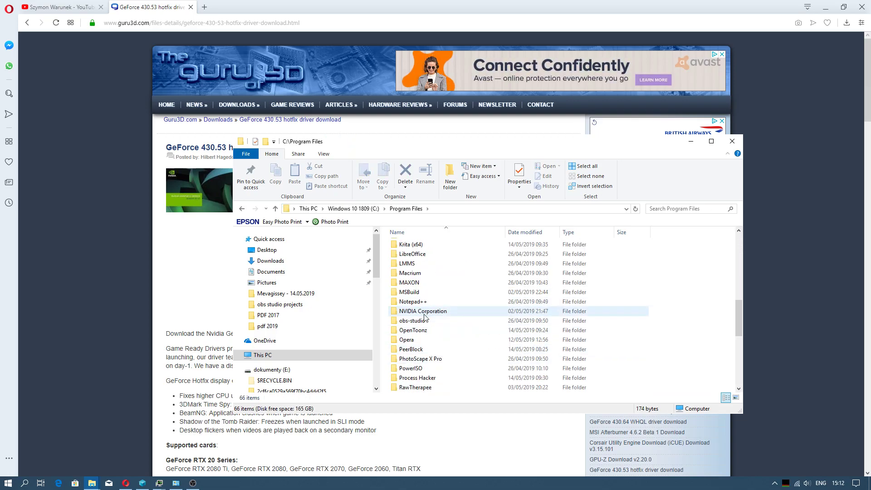
{"action": "double_click", "coordinate": [423, 310]}
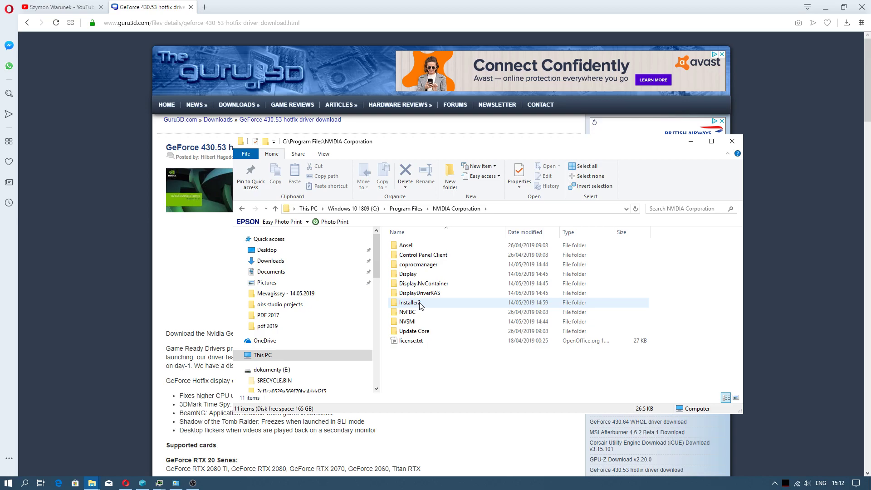
{"action": "double_click", "coordinate": [410, 302]}
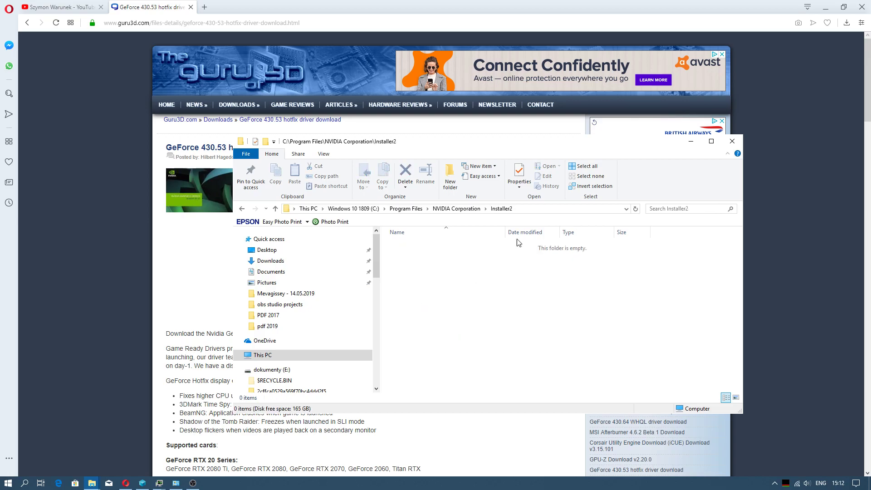
{"action": "mouse_move", "coordinate": [522, 369]}
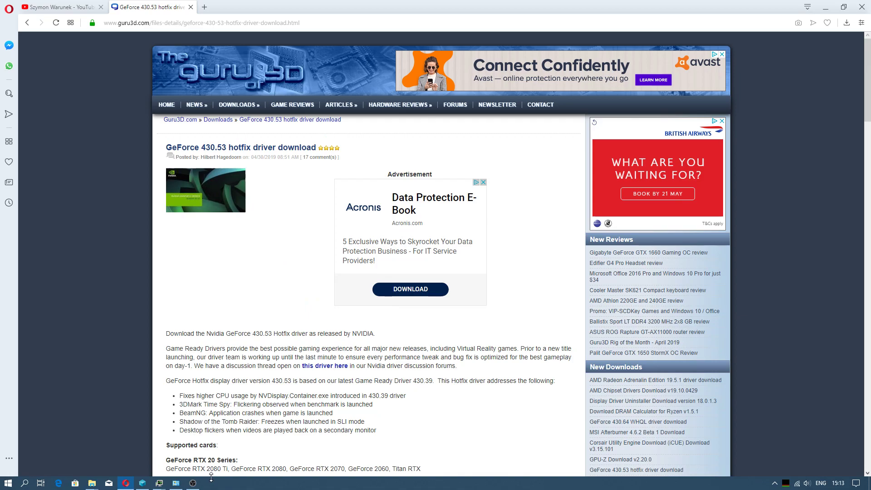
Reopen Process Hacker from the taskbar menu and show its System Information CPU graphs.
{"action": "right_click", "coordinate": [211, 482]}
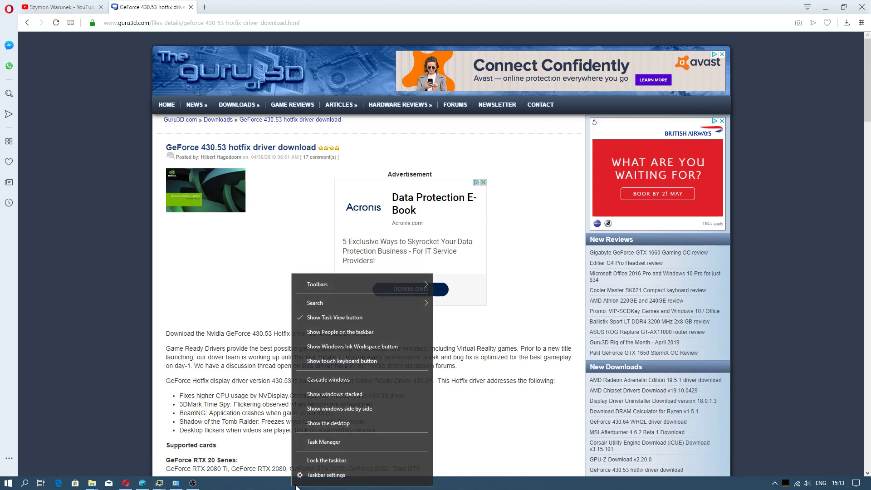
{"action": "left_click", "coordinate": [324, 442]}
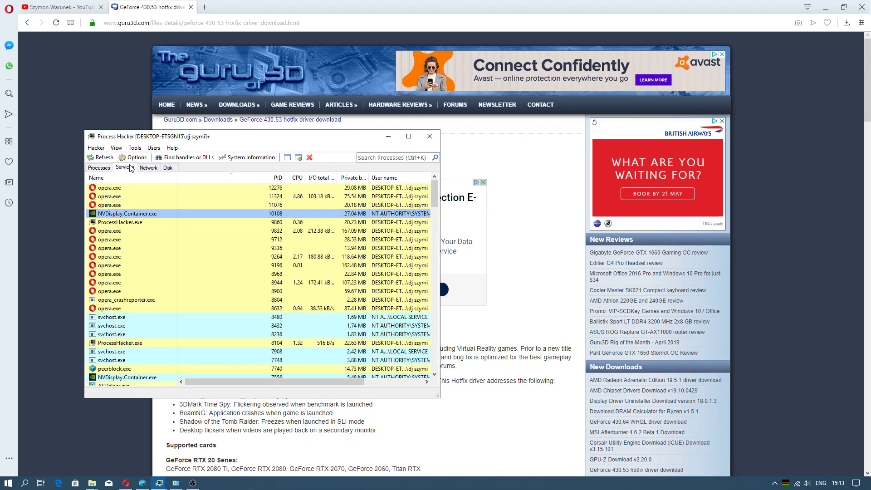
{"action": "left_click", "coordinate": [250, 157]}
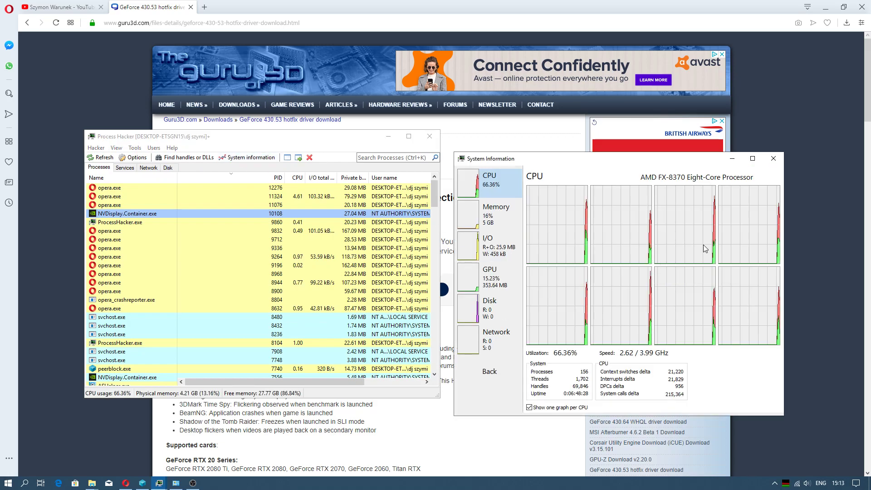